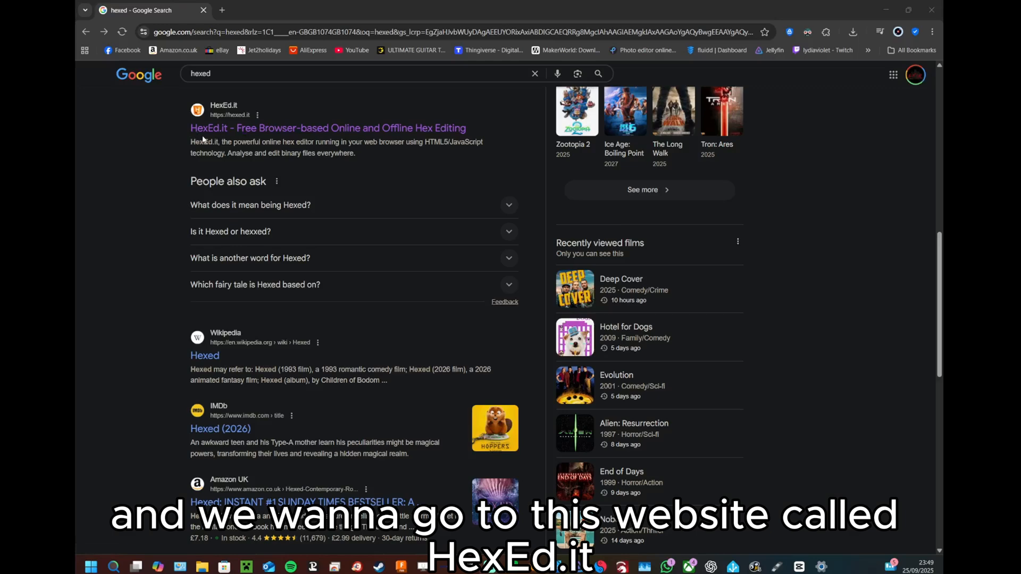
Open the HexEd.it result from the Google search for 'hexed'.
{"action": "left_click", "coordinate": [328, 127]}
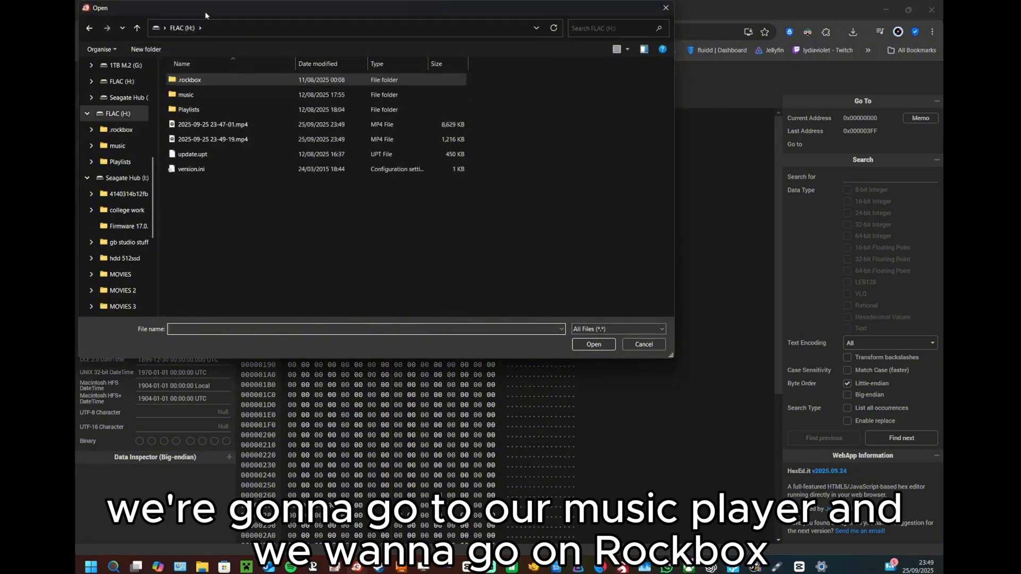
Browse the FLAC (H:) drive into .rockbox, then langs, and scroll the language files.
{"action": "left_click", "coordinate": [189, 79]}
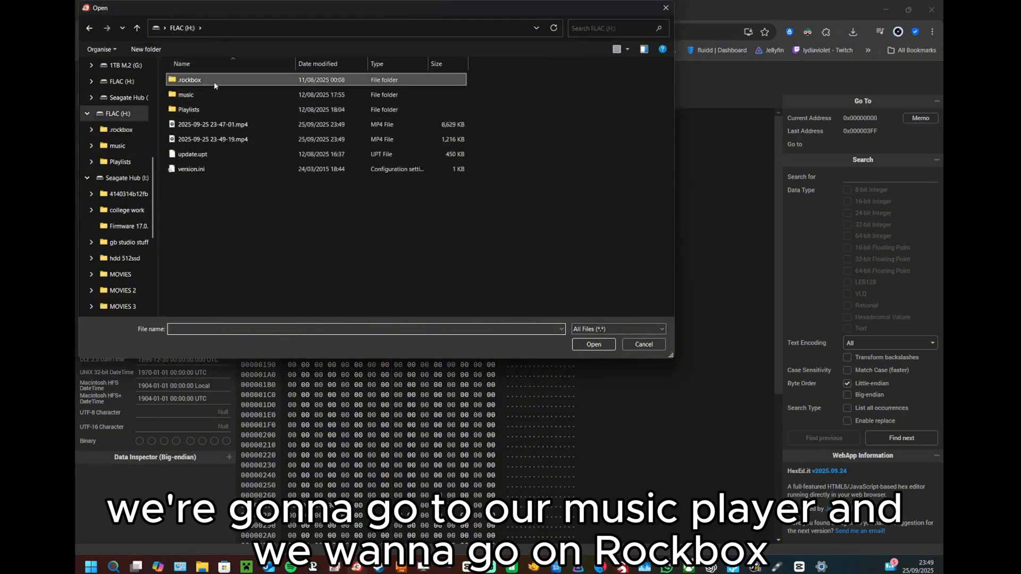
{"action": "double_click", "coordinate": [189, 79]}
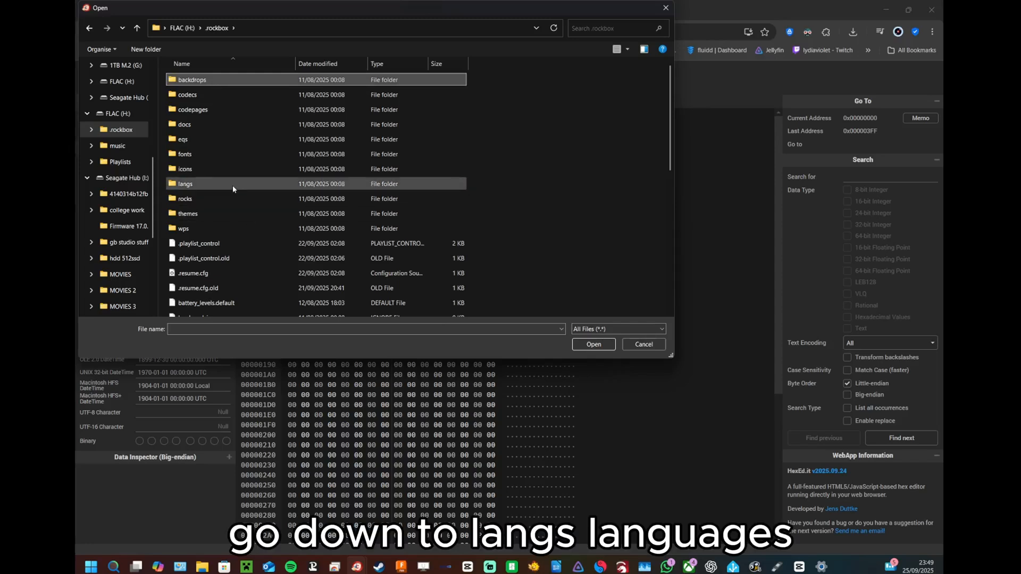
{"action": "double_click", "coordinate": [185, 184]}
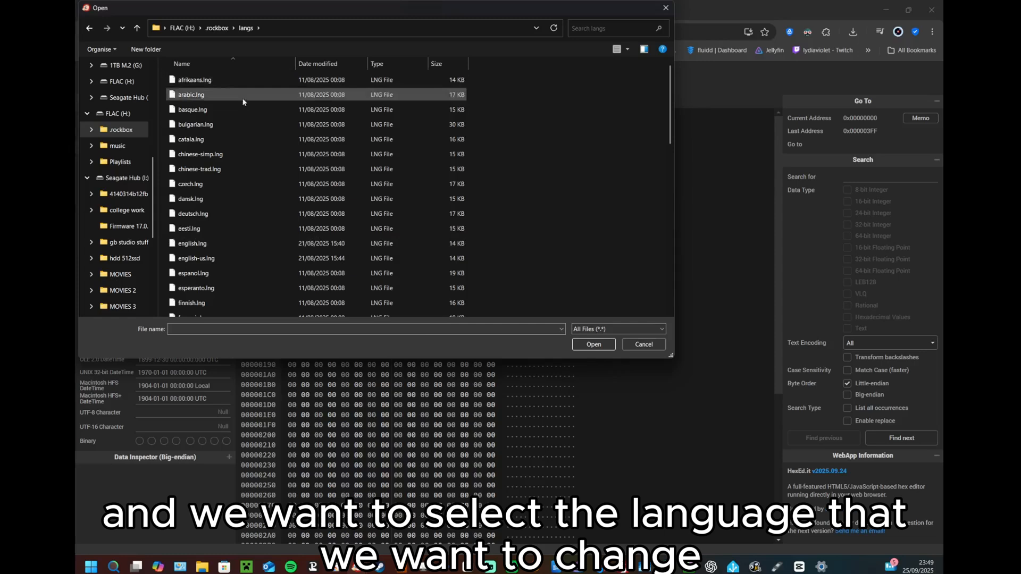
{"action": "scroll", "scroll_direction": "down", "scroll_amount": 3}
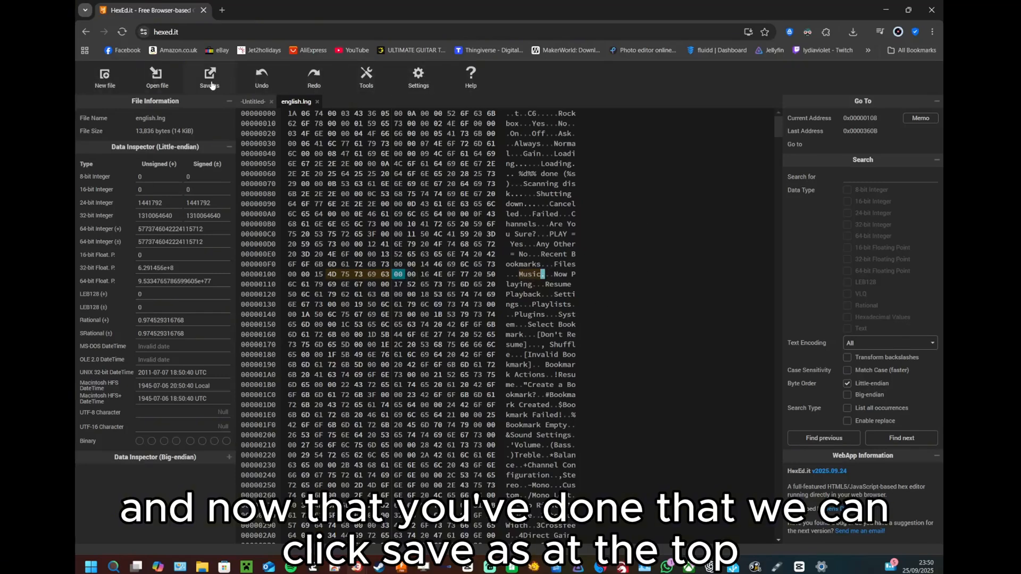
Save the edited file as a copy, choosing the player's .rockbox langs folder.
{"action": "left_click", "coordinate": [209, 77]}
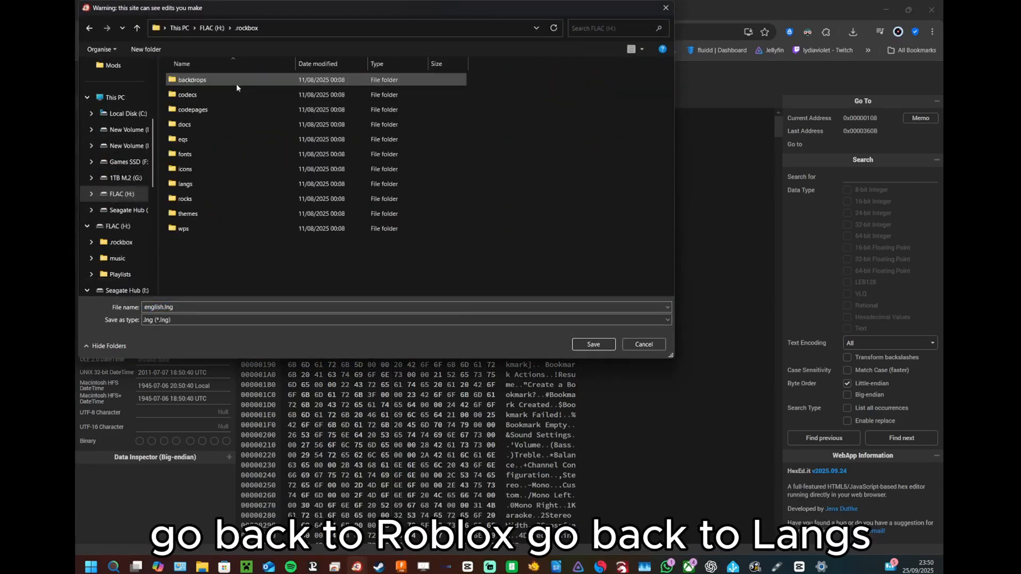
{"action": "left_click", "coordinate": [185, 183]}
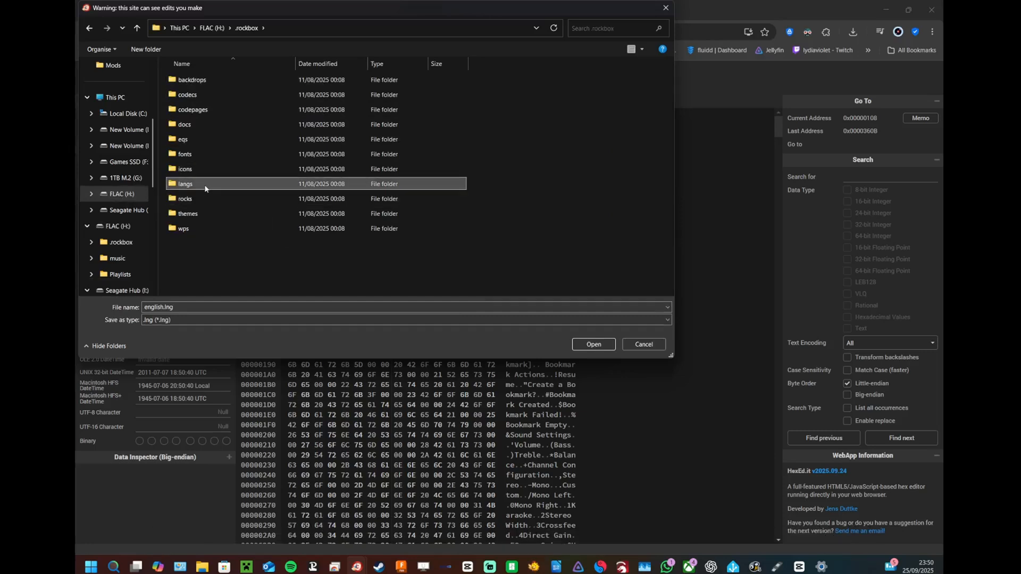
{"action": "double_click", "coordinate": [185, 183]}
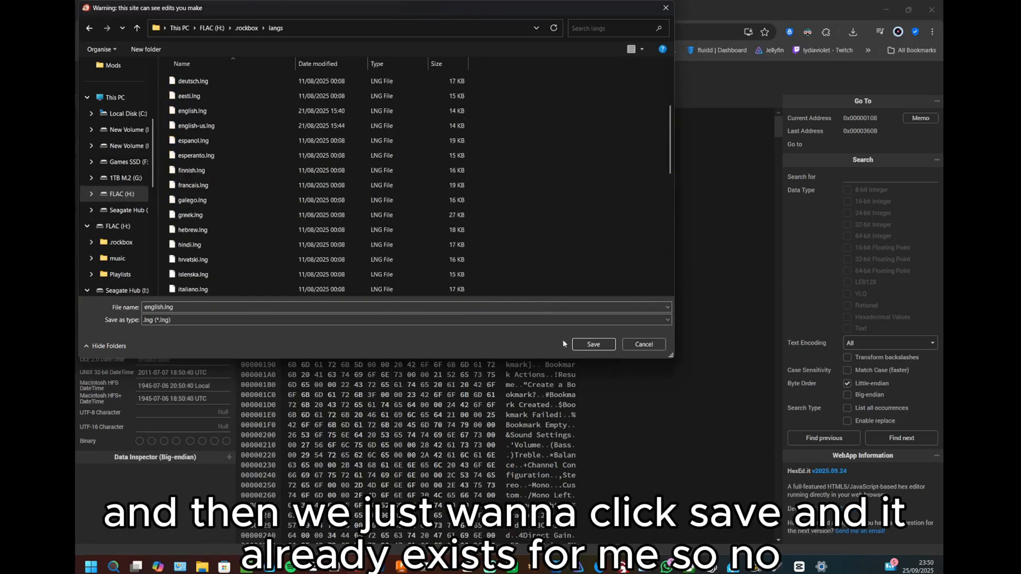
Save english.lng into langs, confirming replacement of the existing file.
{"action": "left_click", "coordinate": [592, 344]}
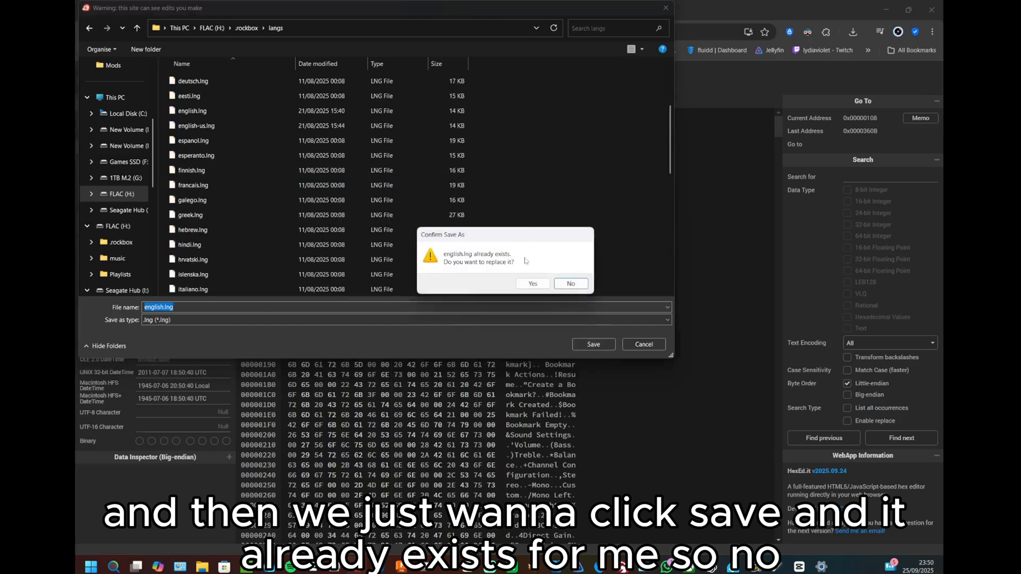
{"action": "mouse_move", "coordinate": [562, 267]}
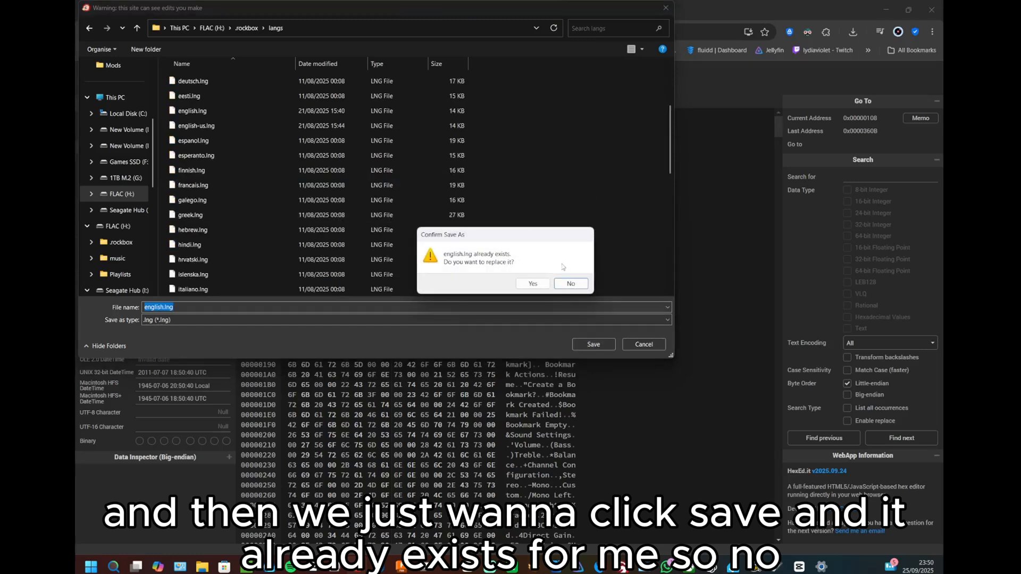
{"action": "left_click", "coordinate": [533, 284]}
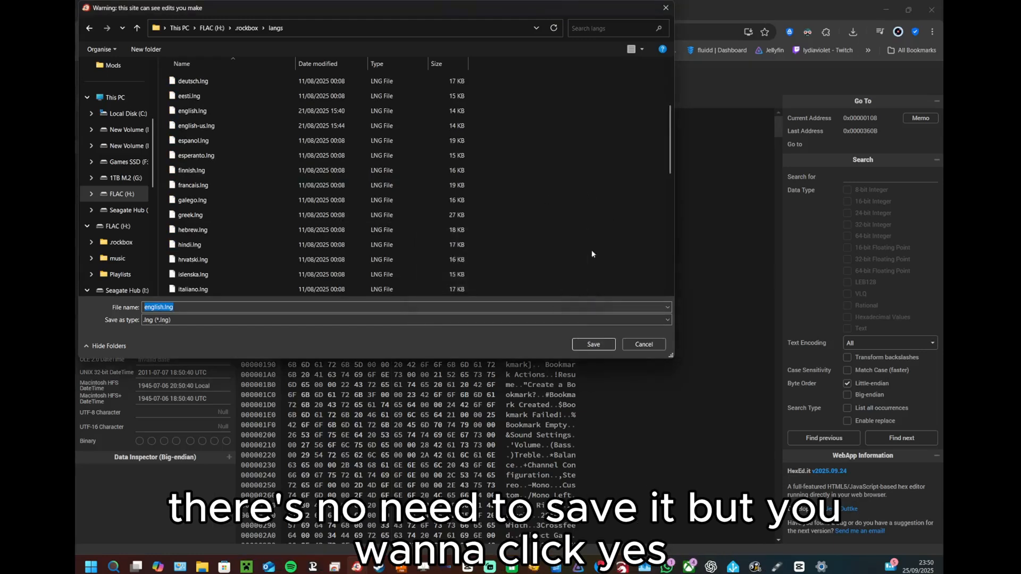